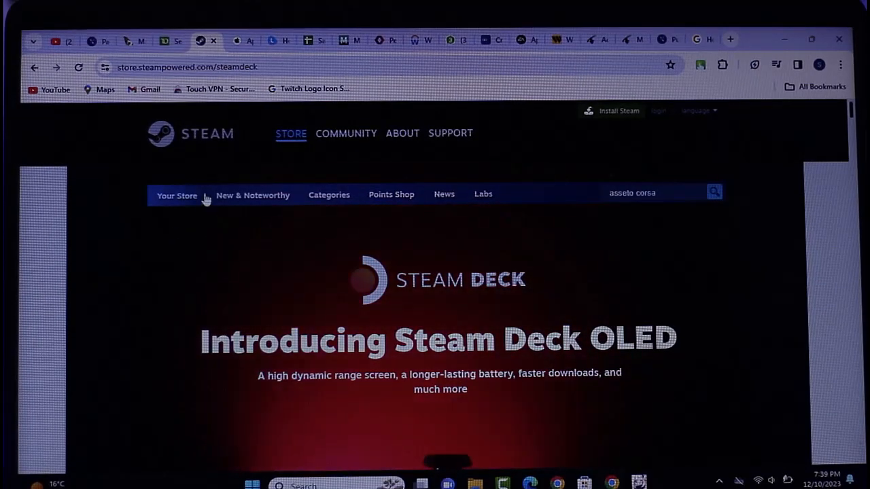
# Go to the store front page via 'Your Store' and scroll through its featured sections
pyautogui.click(177, 195)
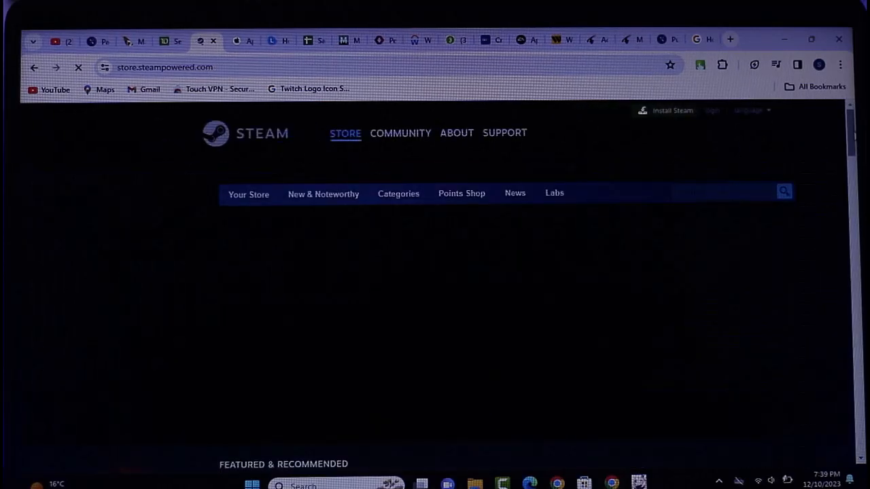
pyautogui.scroll(-3)
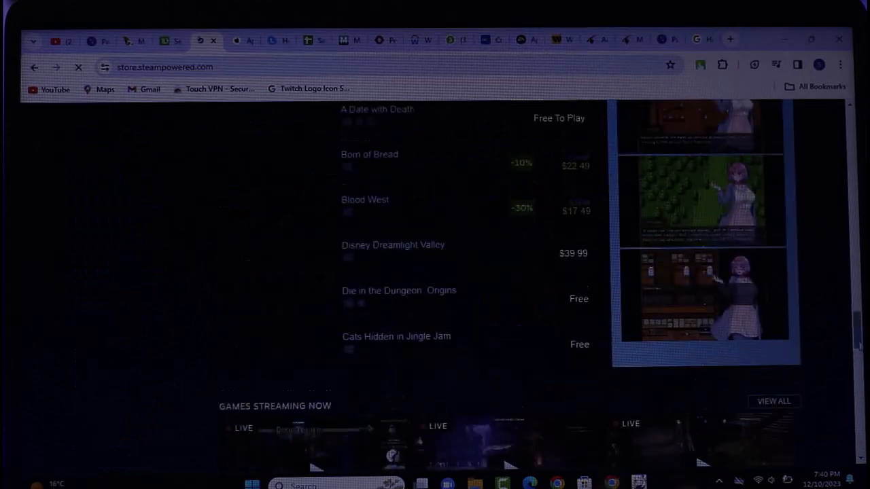
pyautogui.scroll(3)
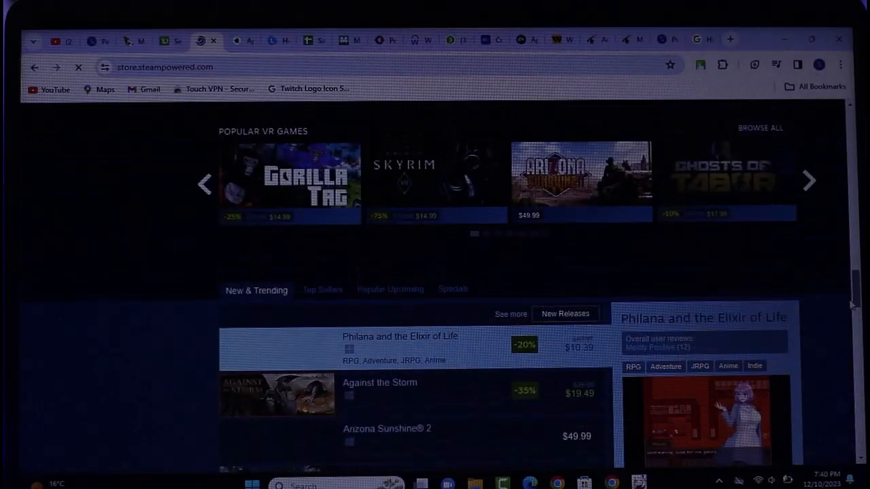
pyautogui.scroll(3)
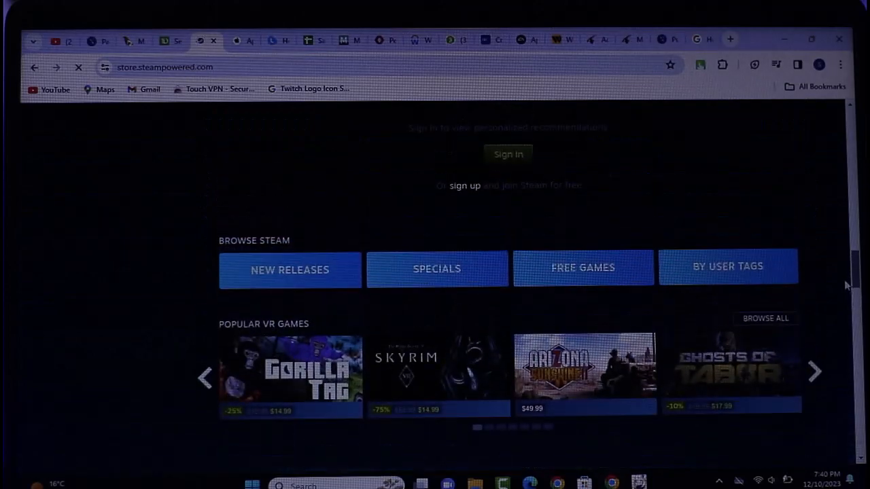
pyautogui.scroll(3)
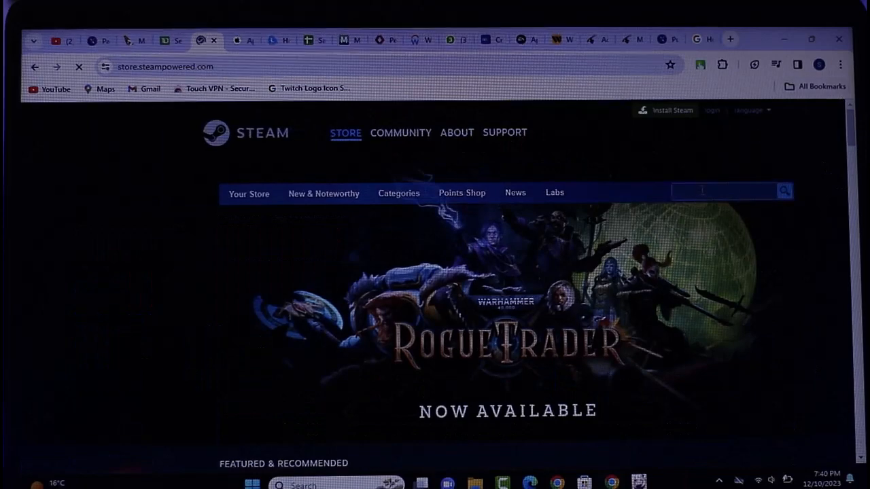
# Search the store for 'assel' to bring up the Assetto Corsa suggestion and its game page
pyautogui.write('assel')
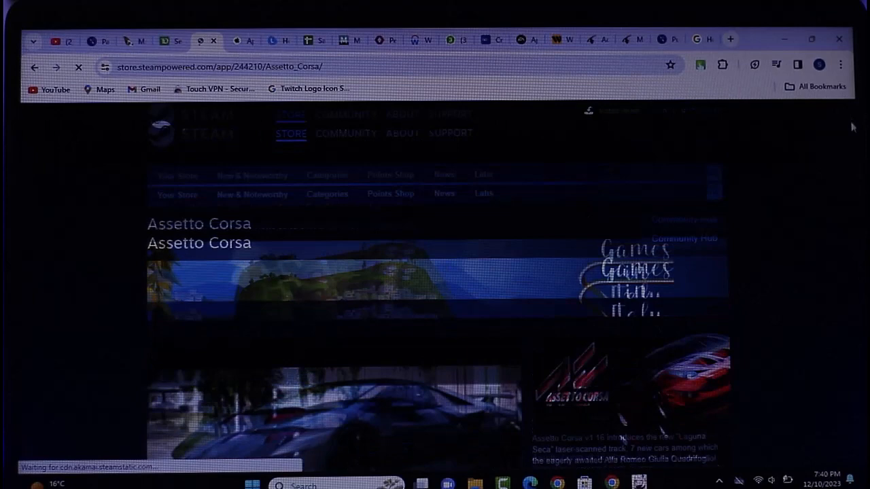
pyautogui.scroll(-3)
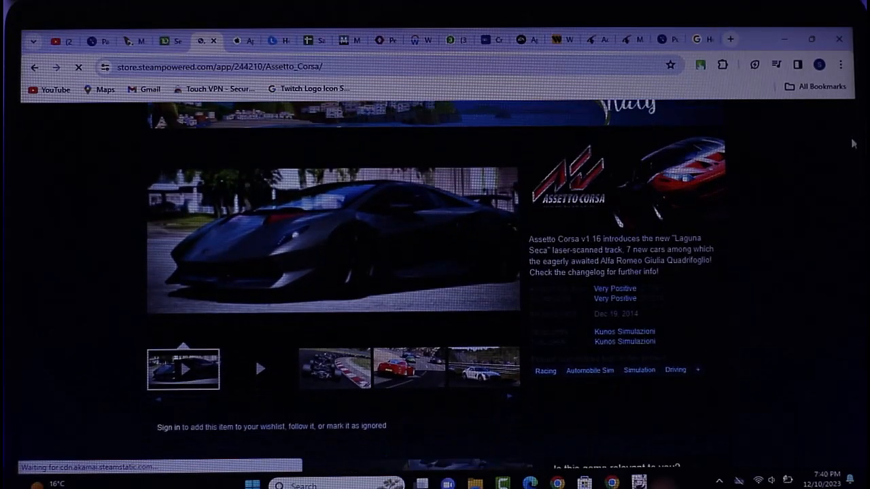
pyautogui.scroll(-3)
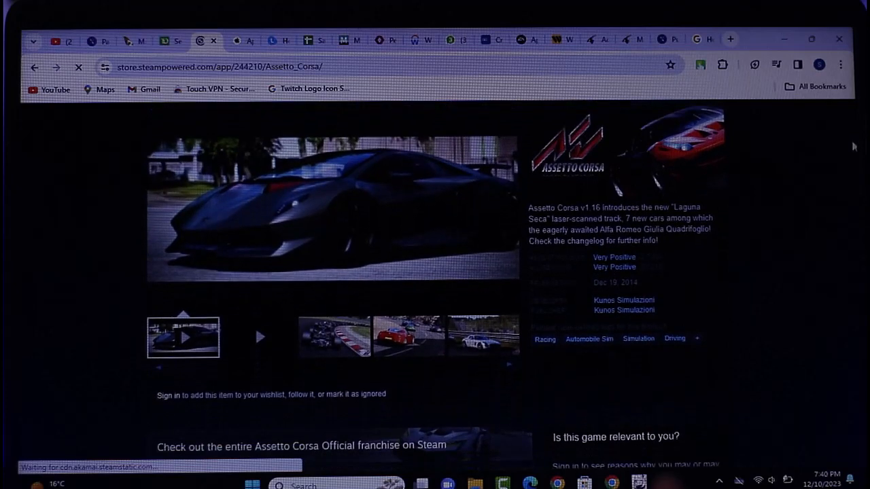